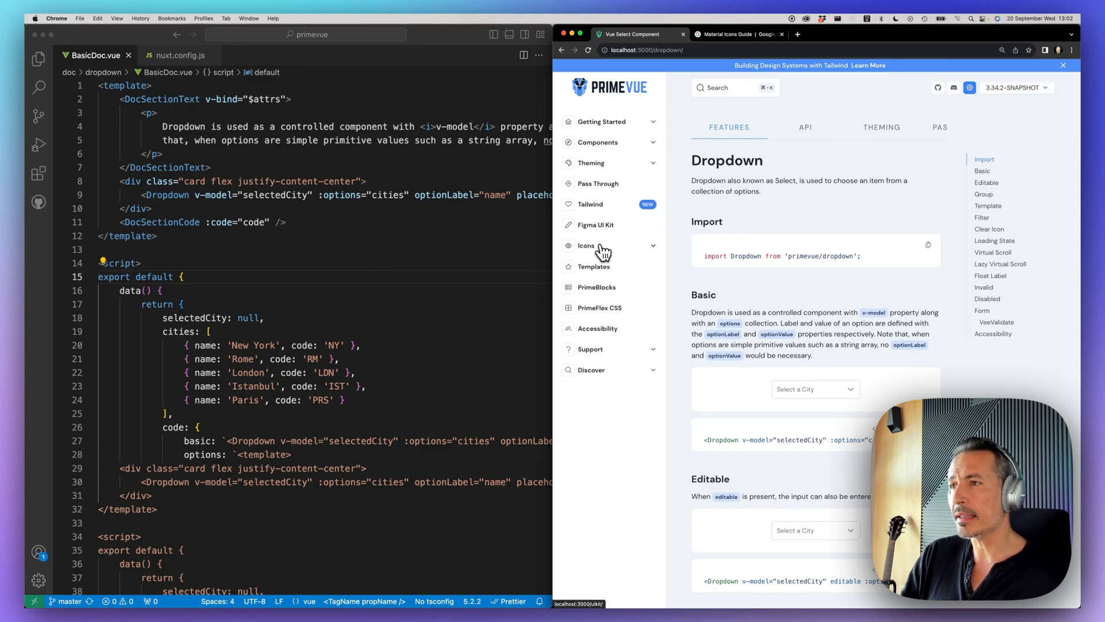
Step: Reach the PrimeIcons download section and select the primeicons install command
click(586, 244)
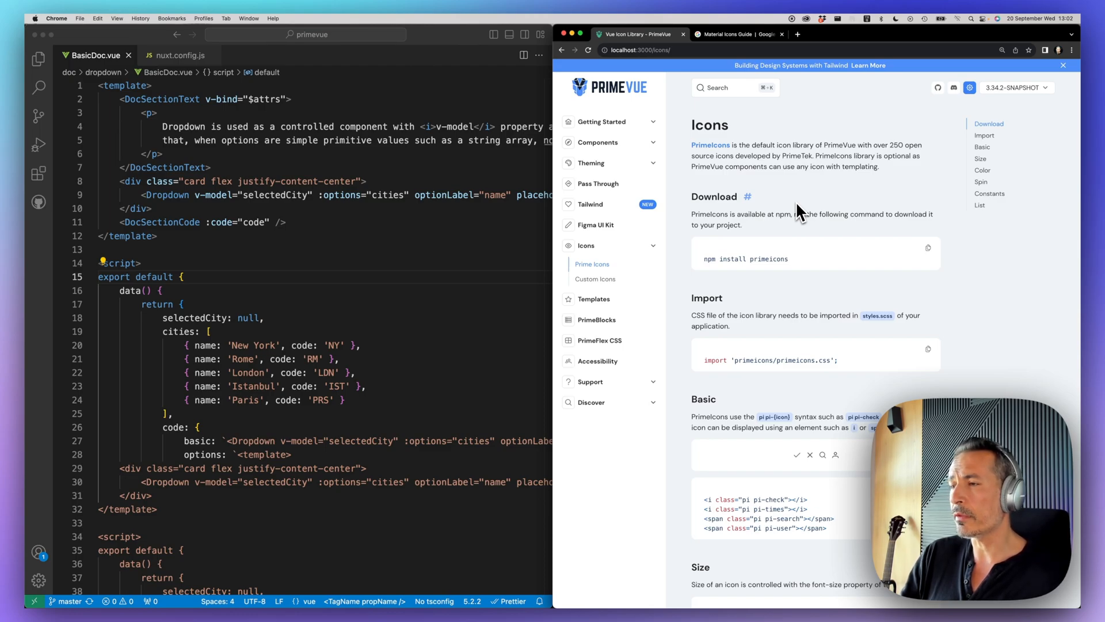
scroll(down, 3)
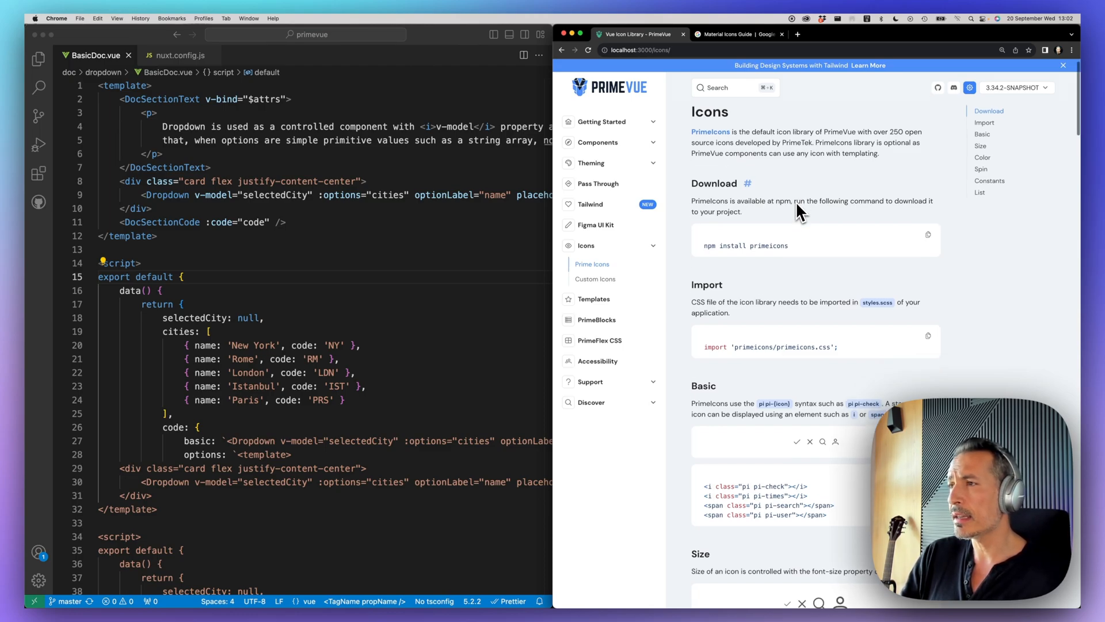
scroll(down, 3)
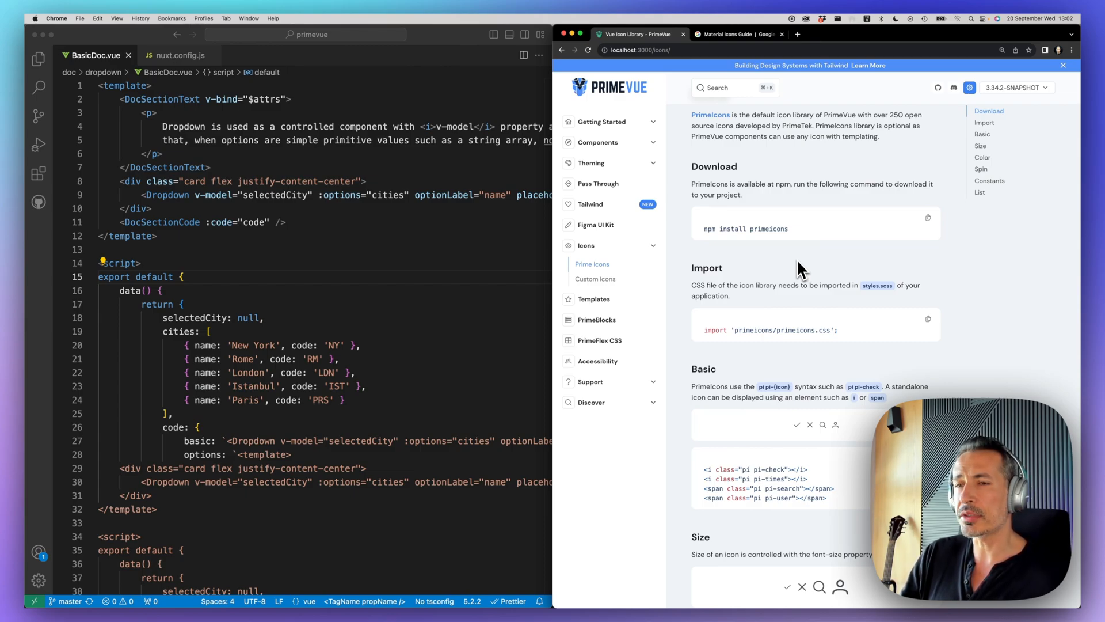
mouse_move(795, 237)
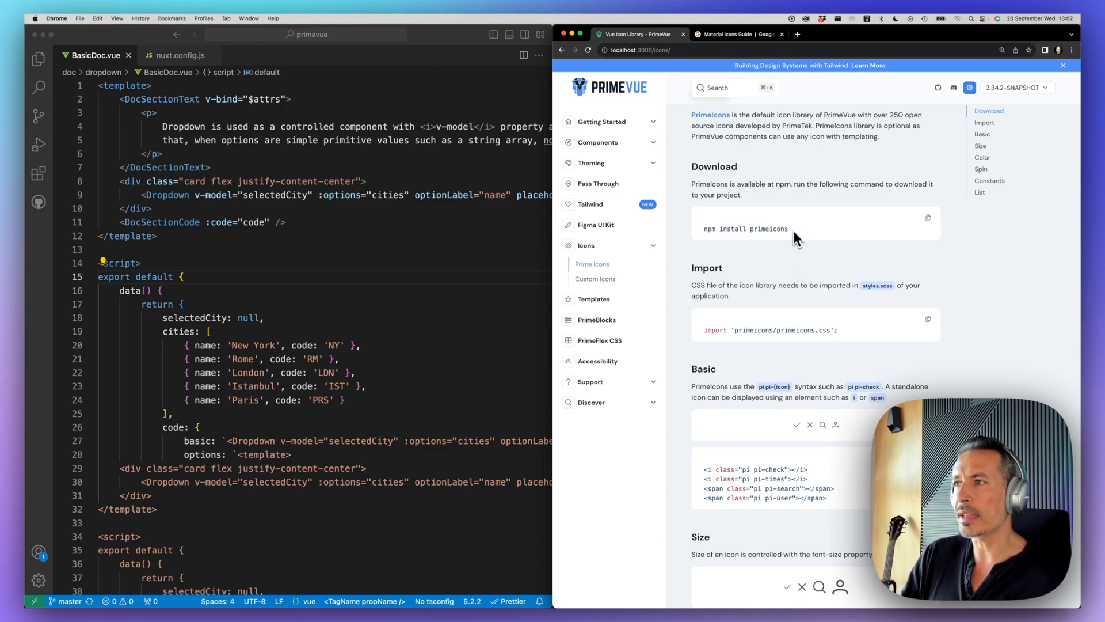
double_click(745, 228)
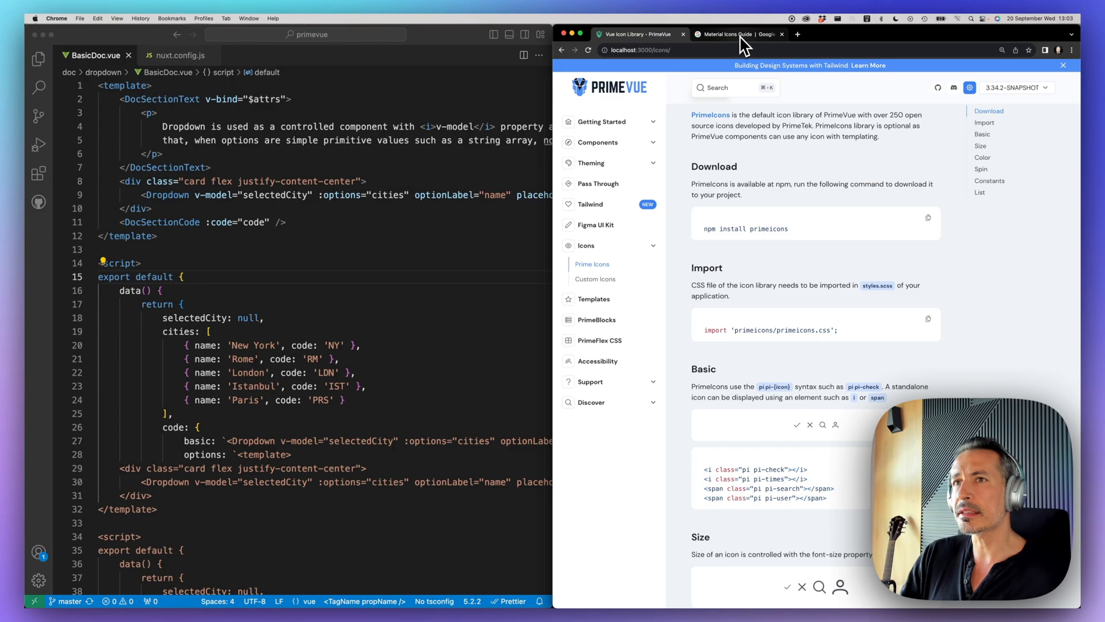
mouse_move(737, 34)
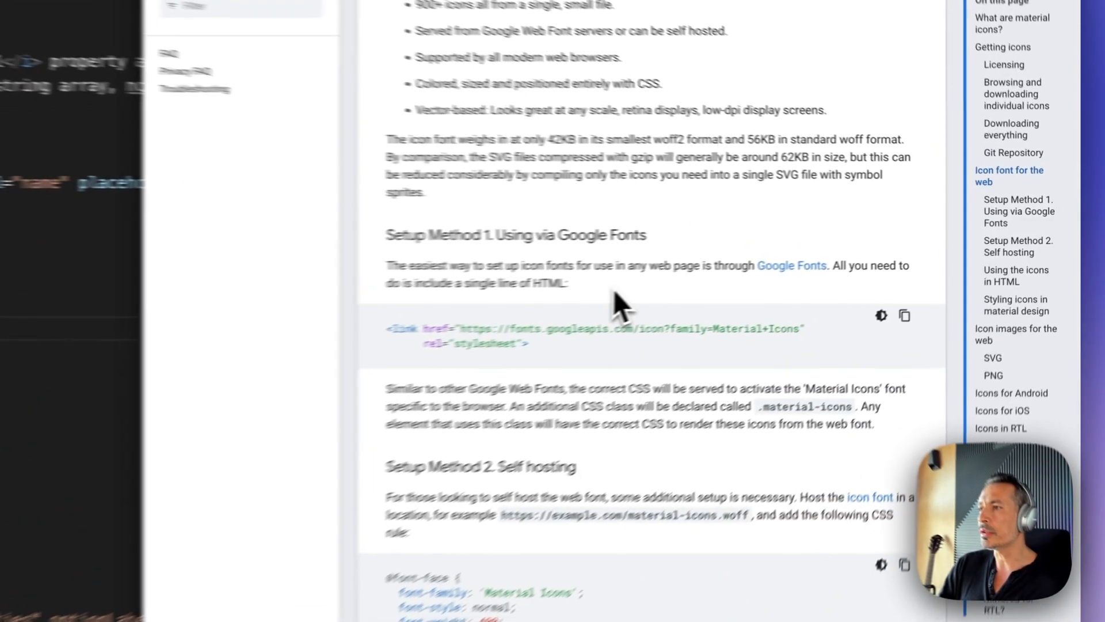
Step: Add a rel: 'stylesheet' head link for the Google Material Icons font in nuxt.config.js
scroll(down, 3)
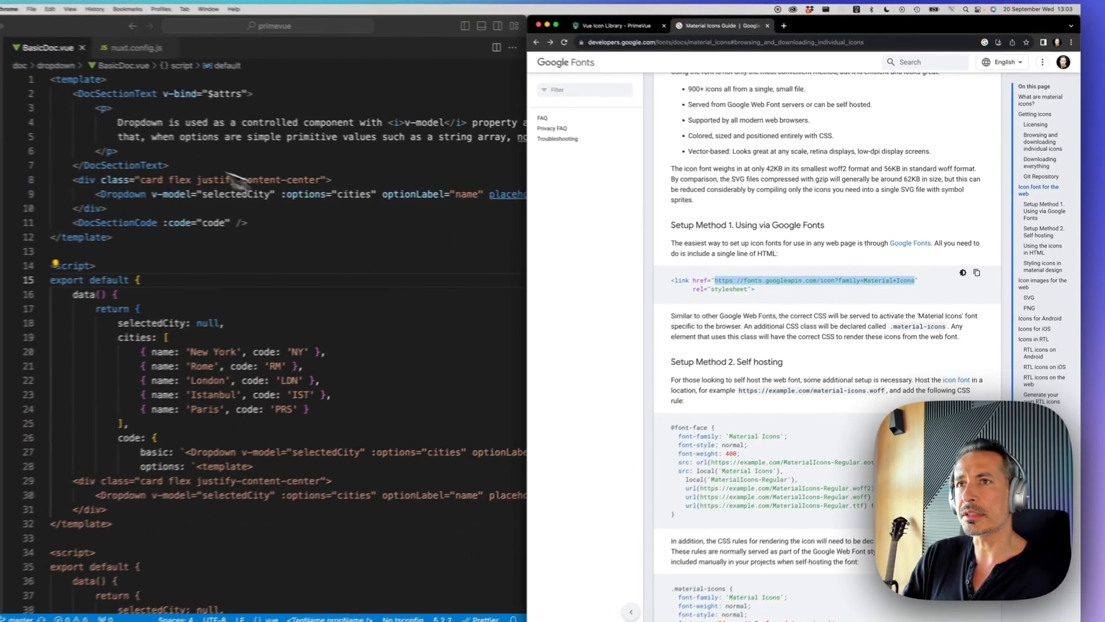
click(179, 55)
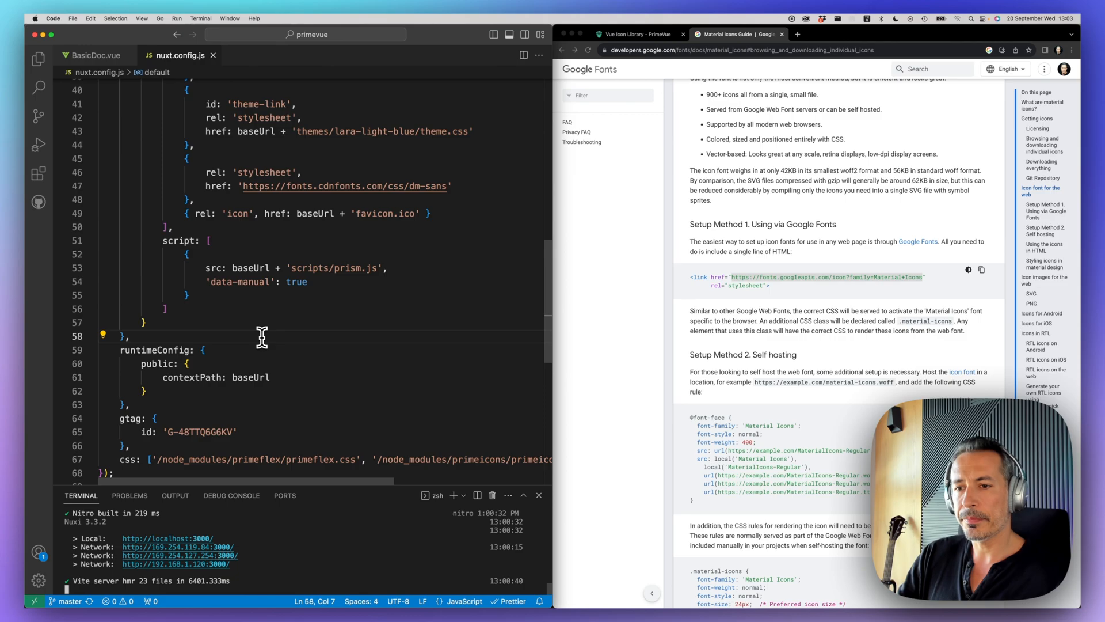
double_click(240, 282)
text({)
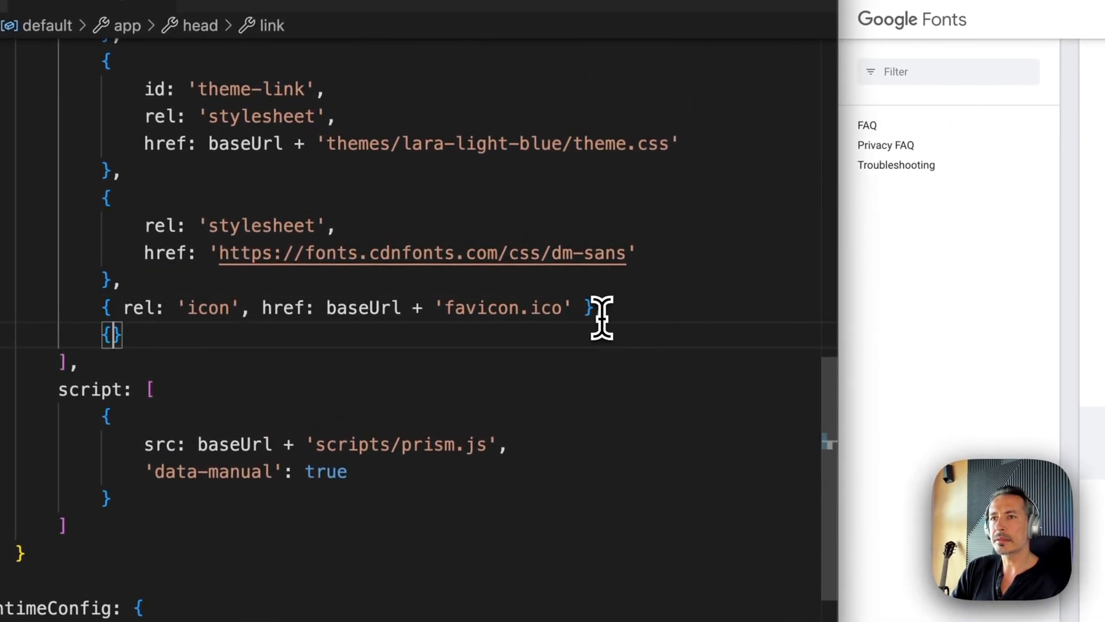
text(rel:)
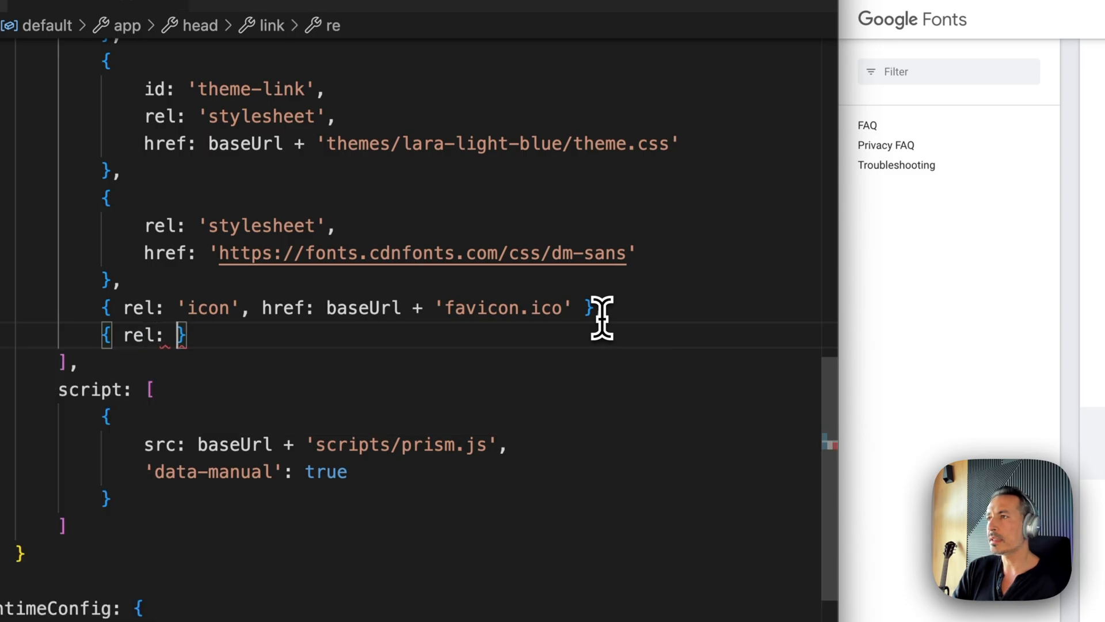
text(')
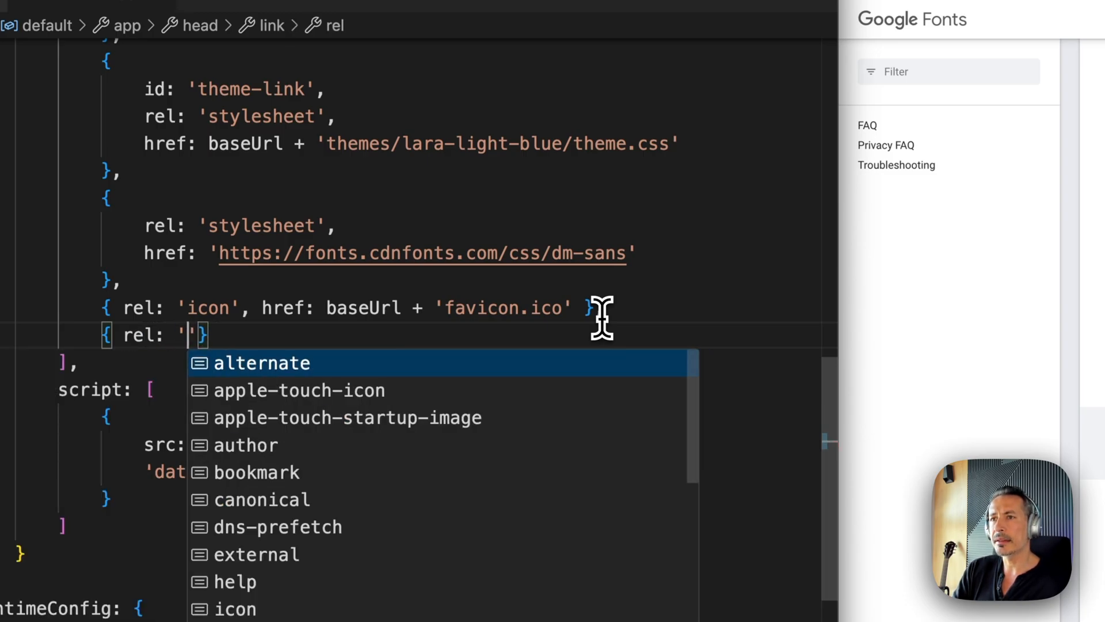
text(styl)
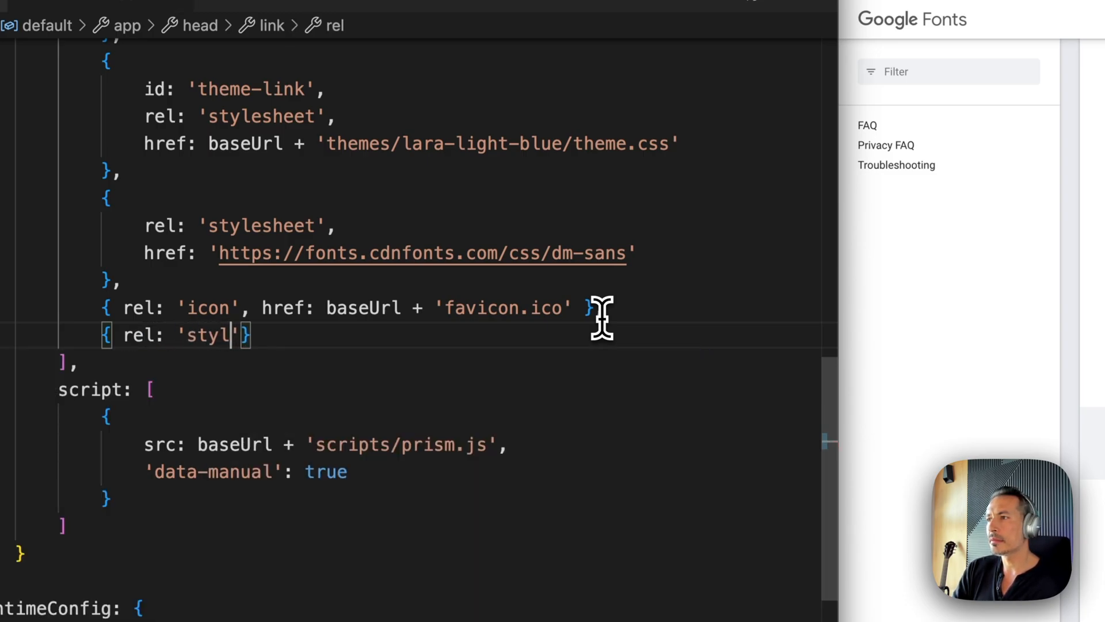
text(esheet)
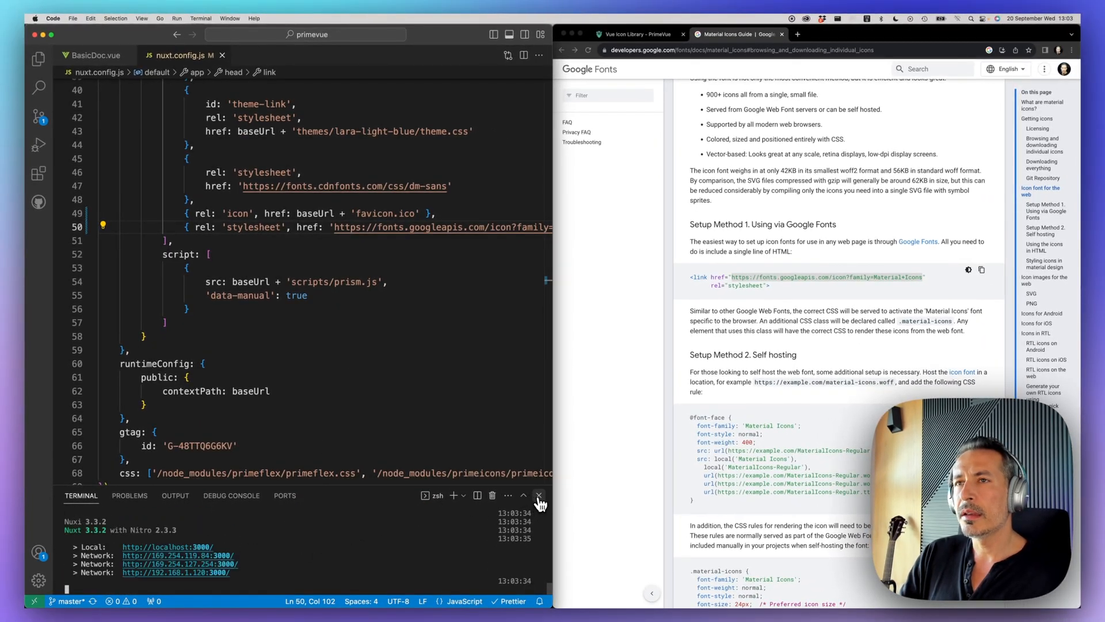
click(96, 56)
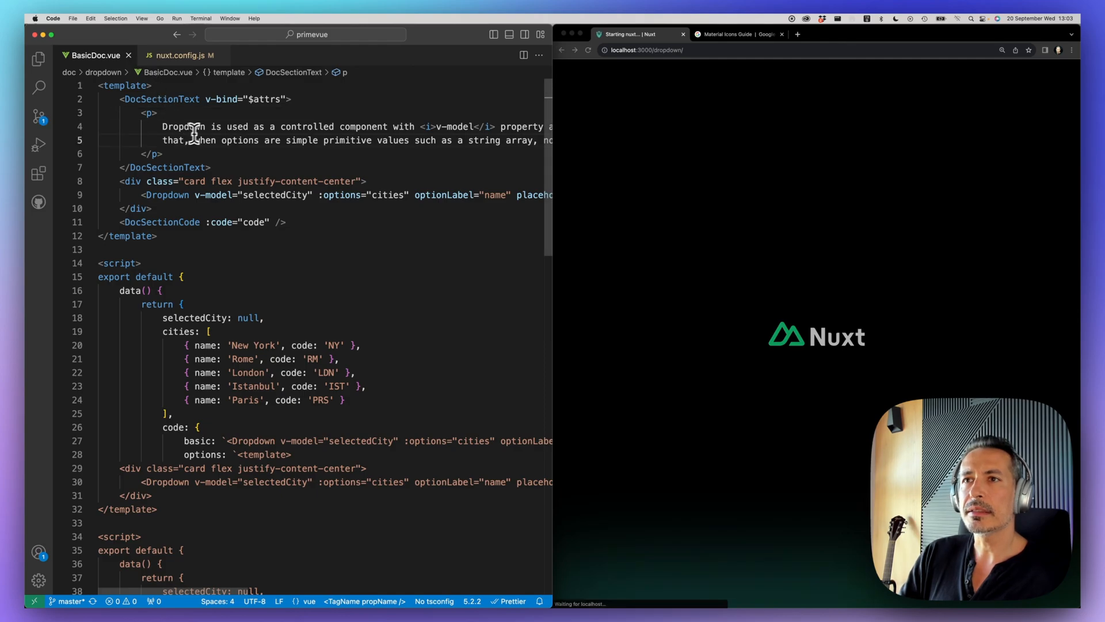
Step: View the Dropdown API props table where deprecated dropdownIcon points to the dropdownicon slot
scroll(right, 3)
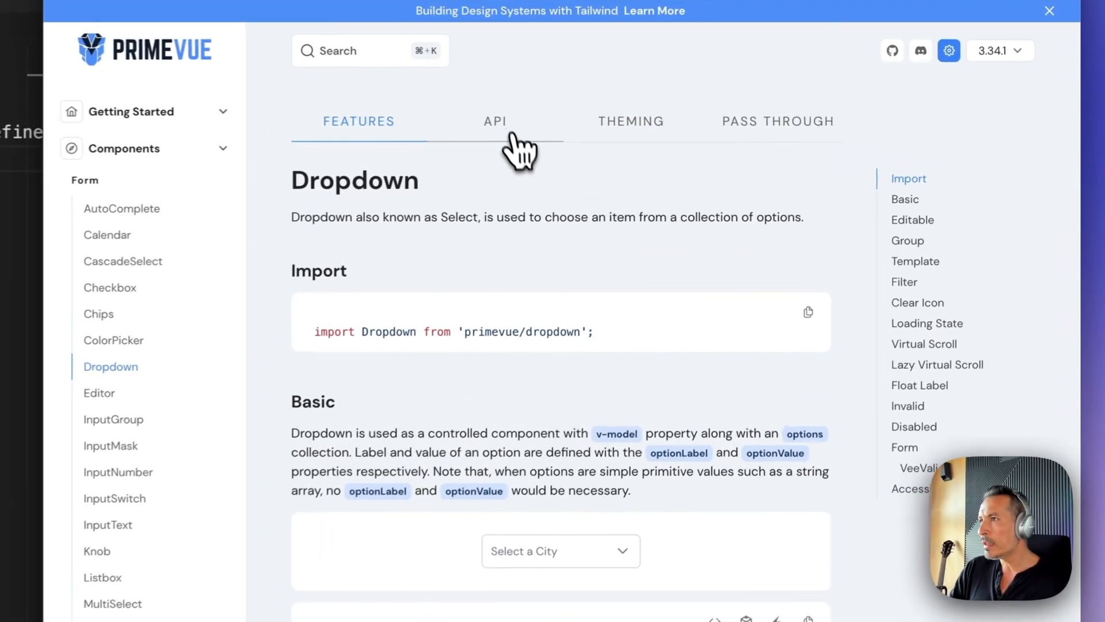
click(494, 121)
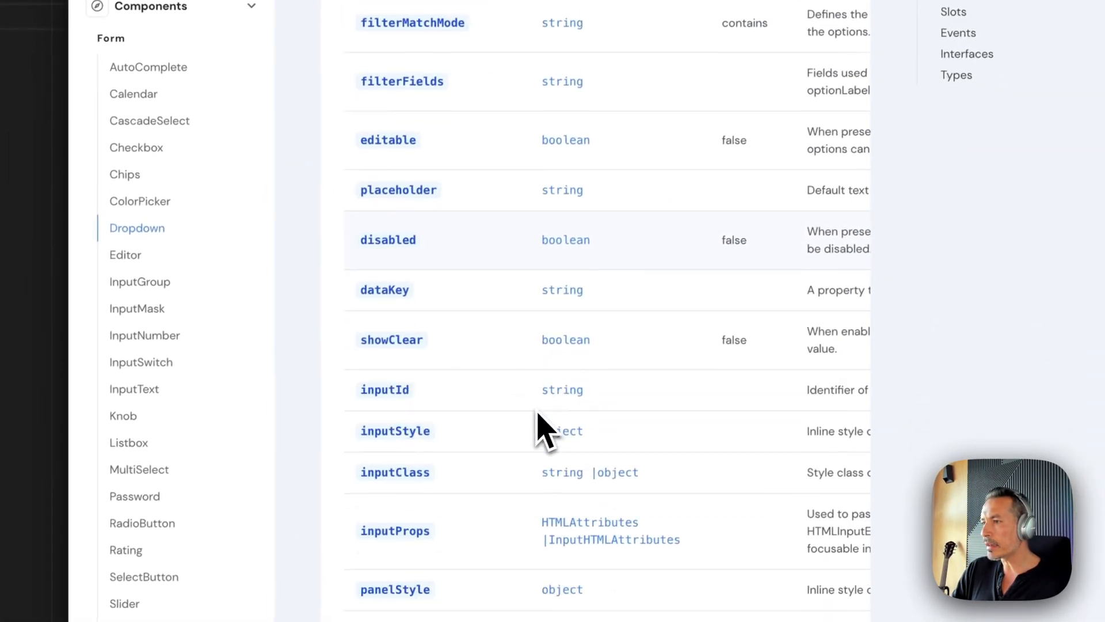
scroll(down, 3)
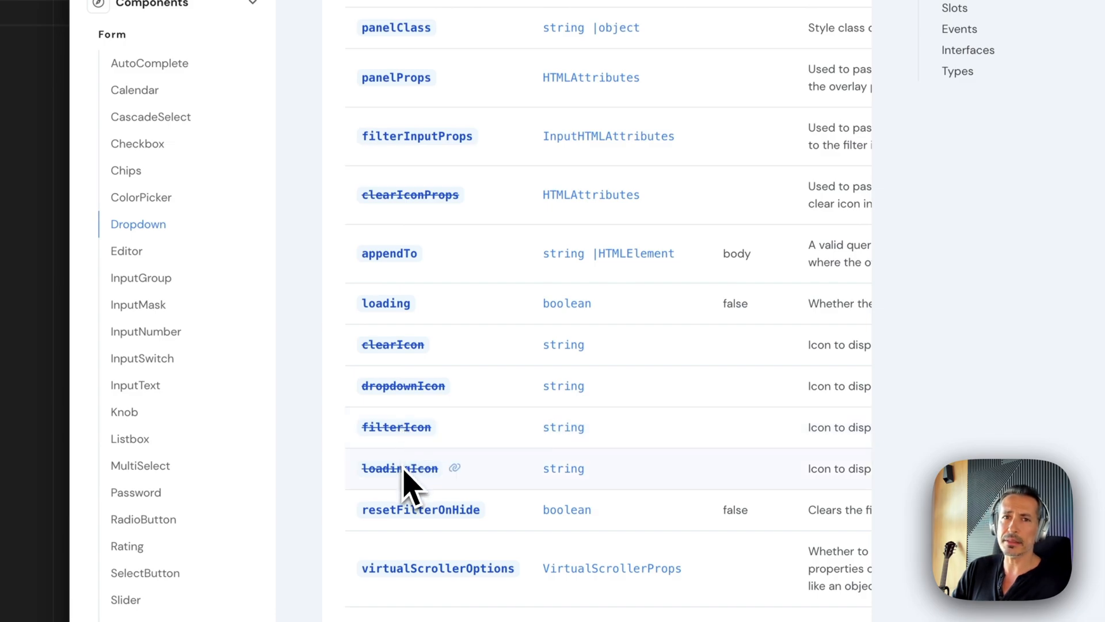
mouse_move(472, 423)
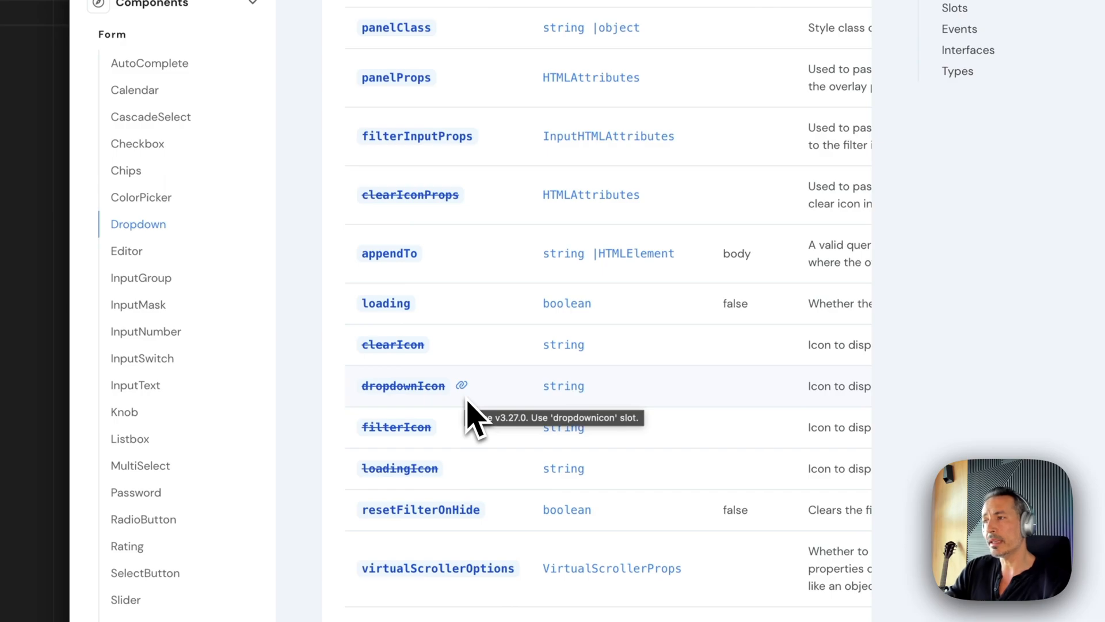
mouse_move(507, 419)
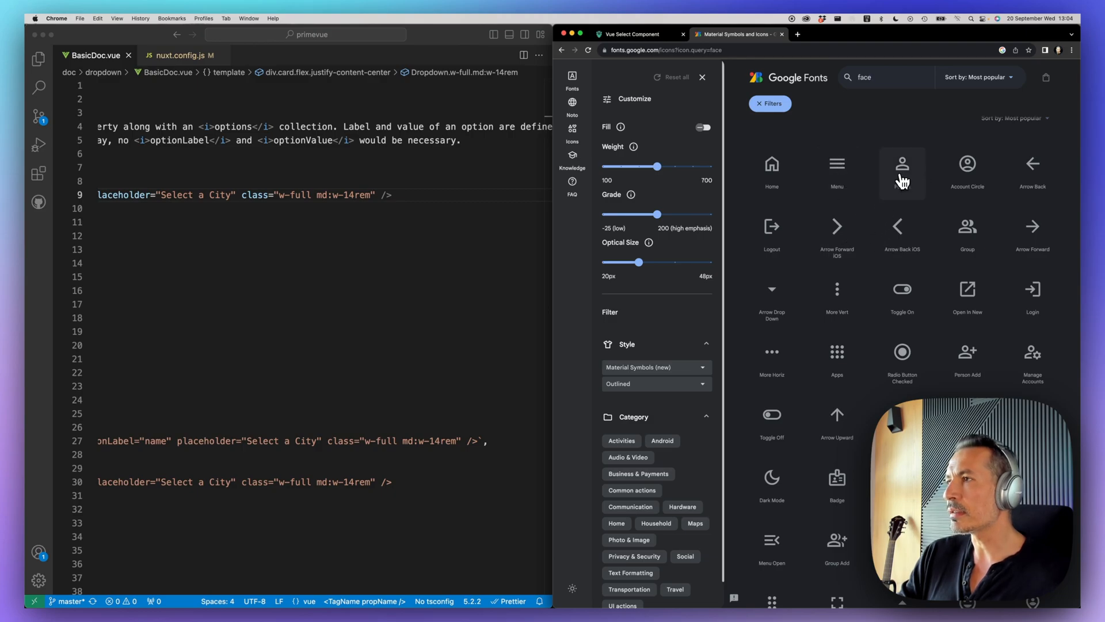
Step: Choose the person icon from the Material Symbols results for 'face'
click(901, 167)
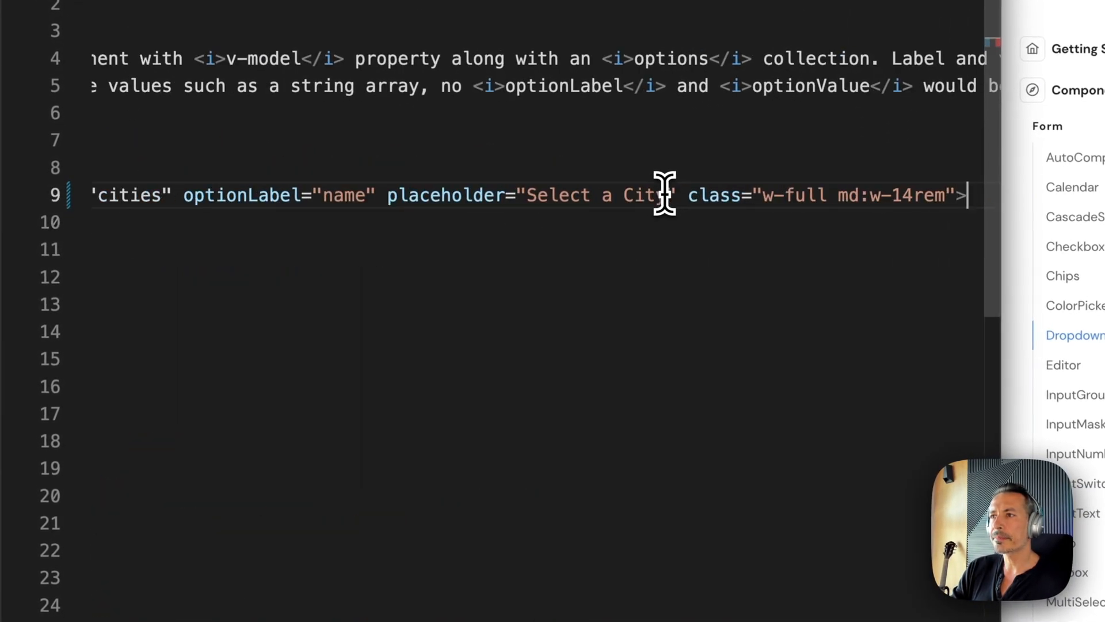
Step: Start a <template #dropdownicon> slot inside the Dropdown
text(<temp)
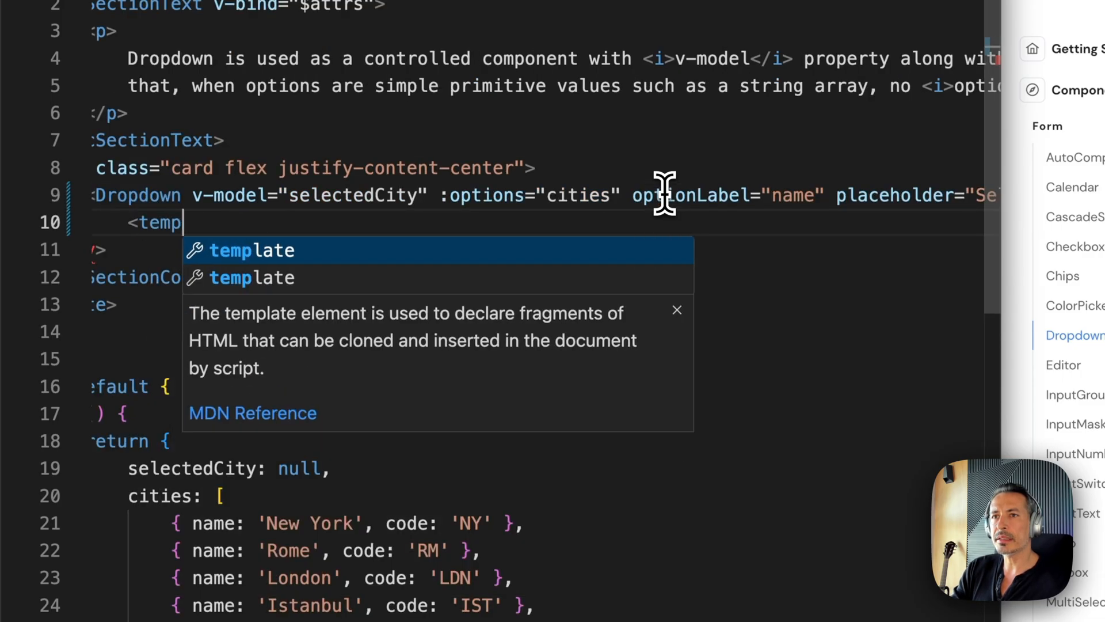
key(Tab)
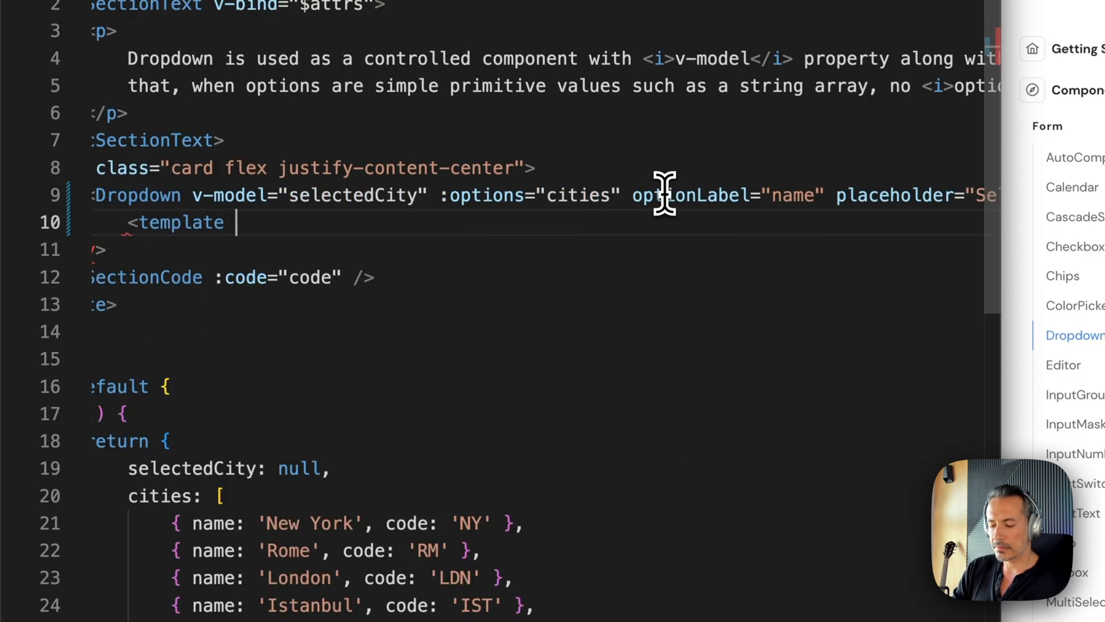
text(#dropdo)
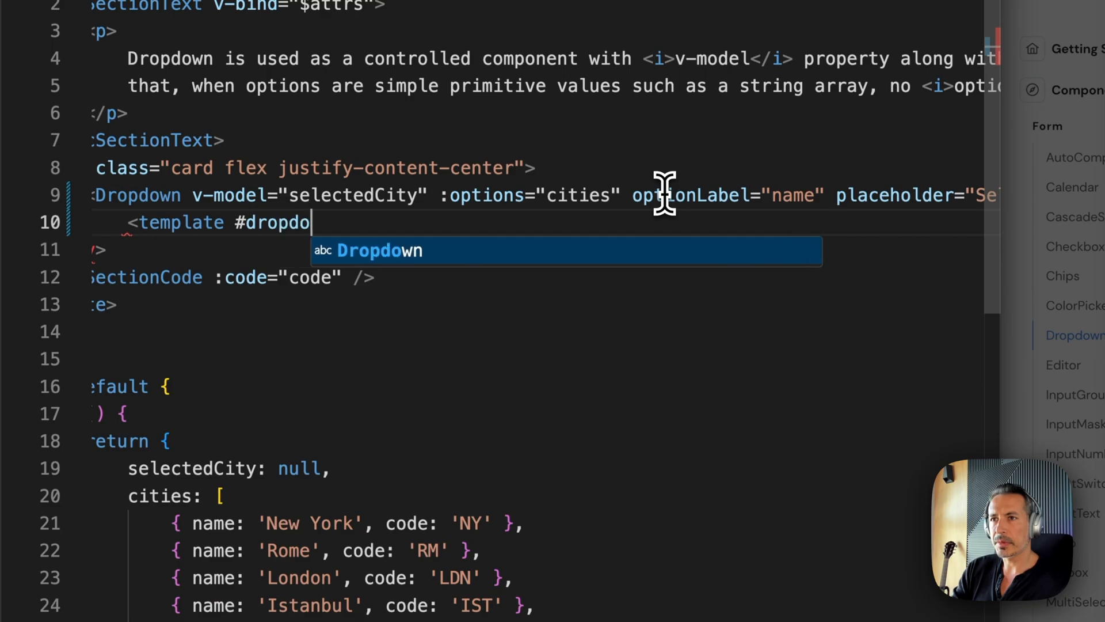
text(wnicon>)
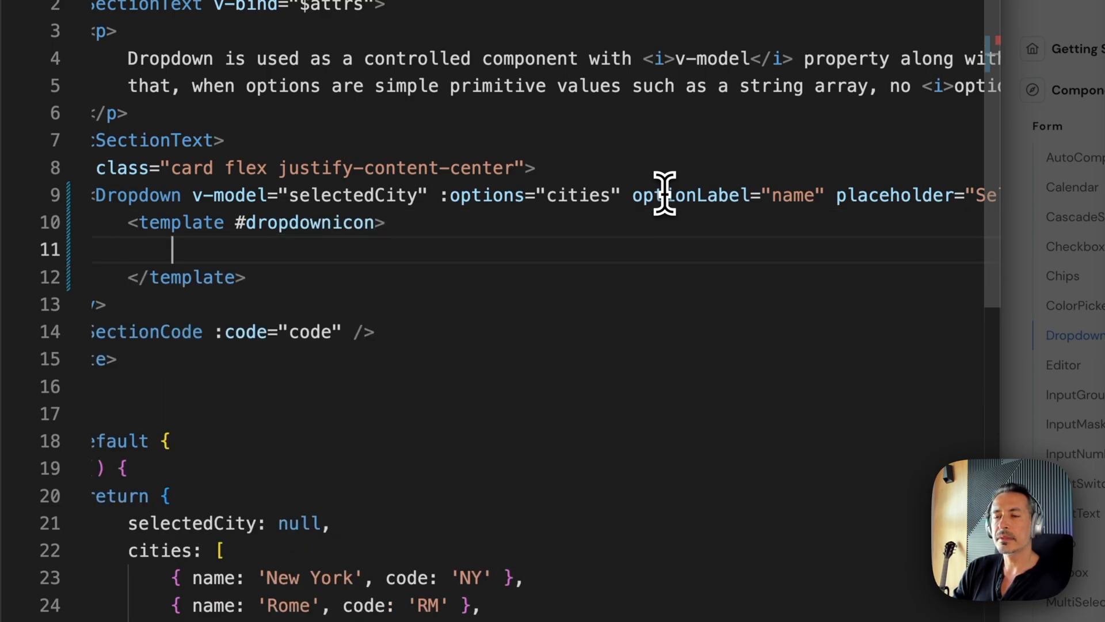
Step: Add <span class="material-icons">face</span> and close with </Dropdown>
text(<span class="material-)
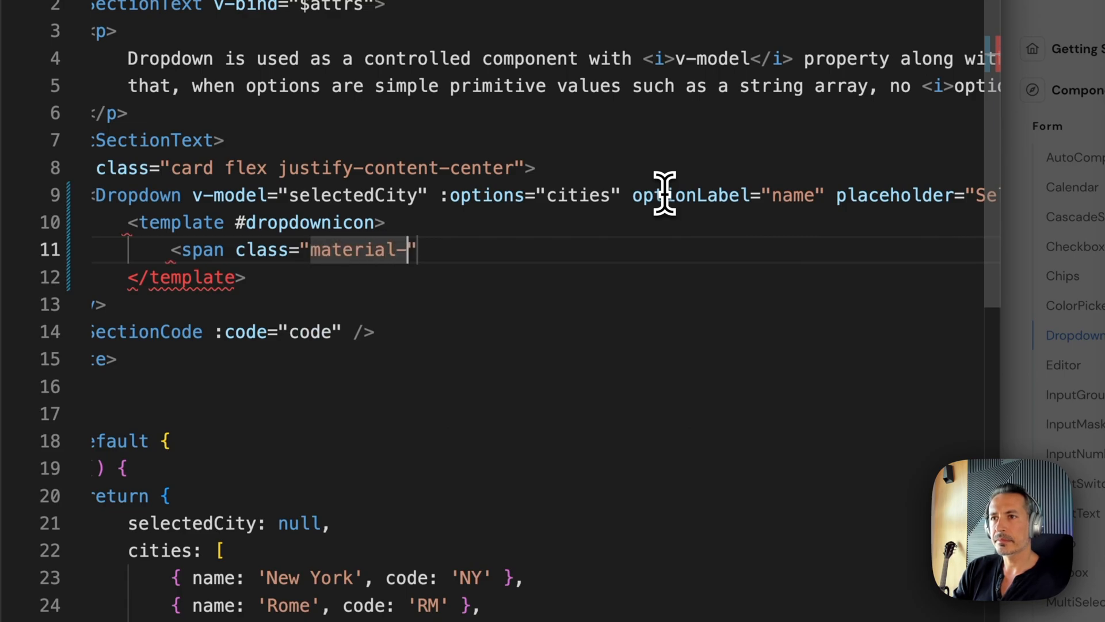
text(icons">face</span>)
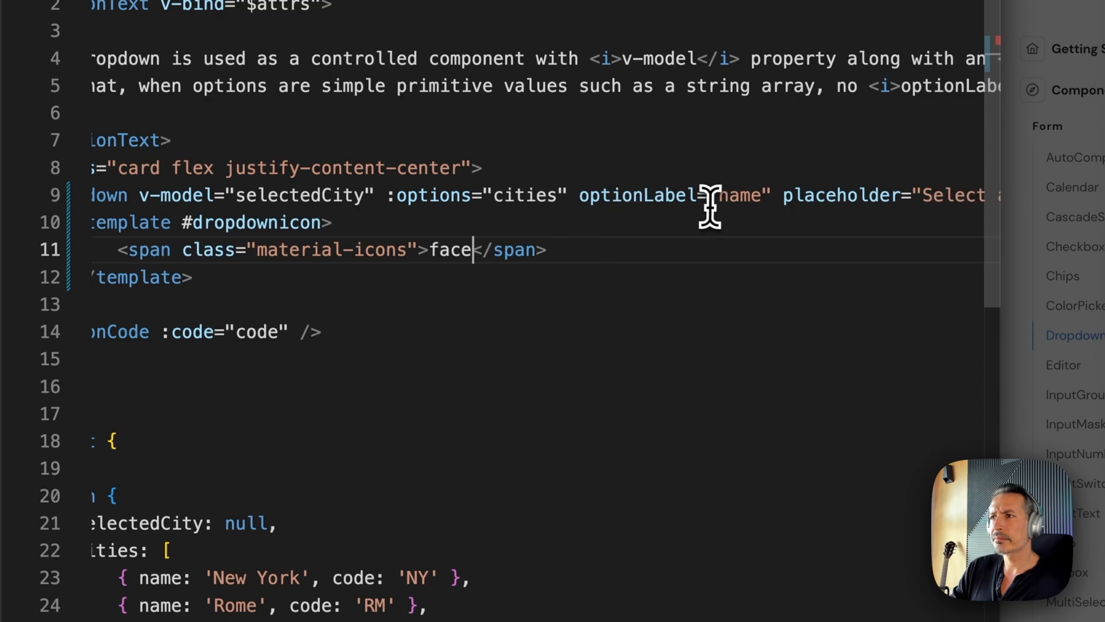
scroll(left, 3)
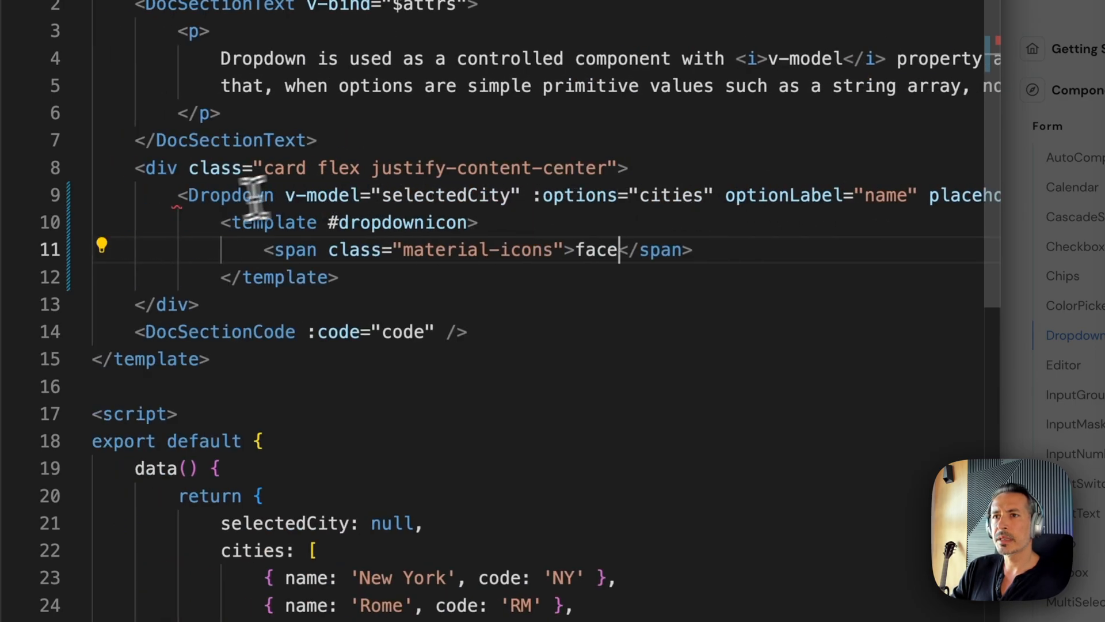
text(</Dropdown>)
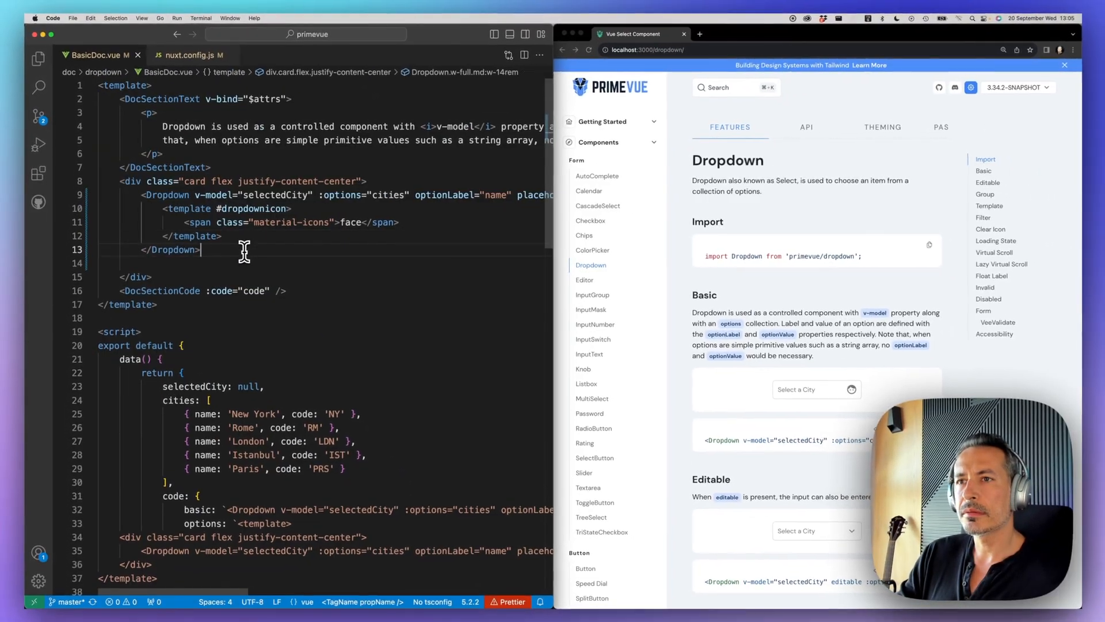
scroll(down, 3)
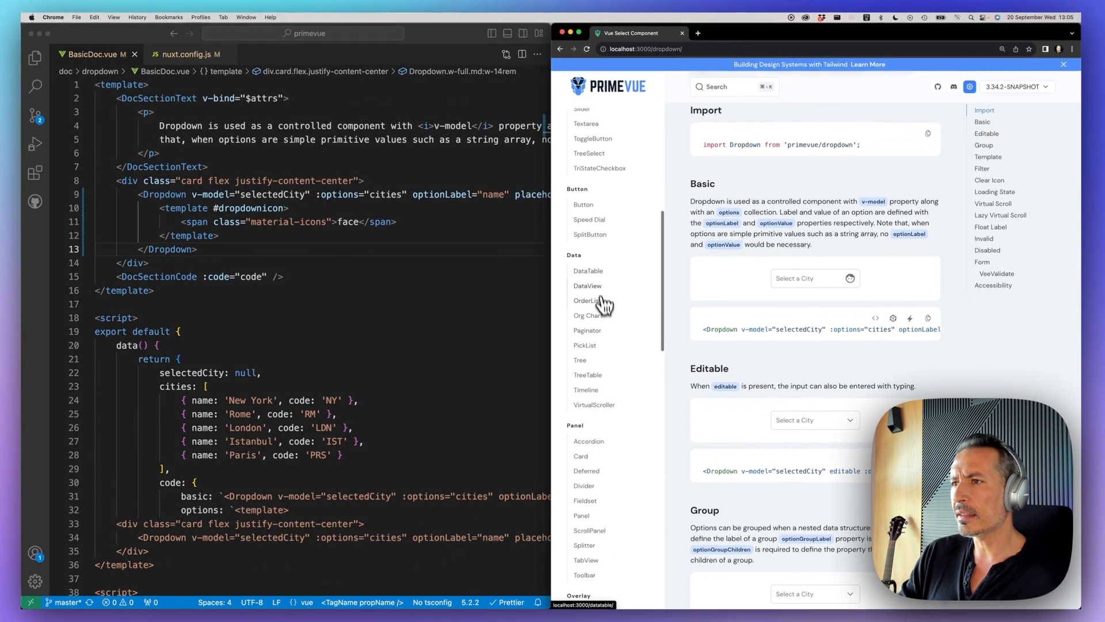
click(589, 271)
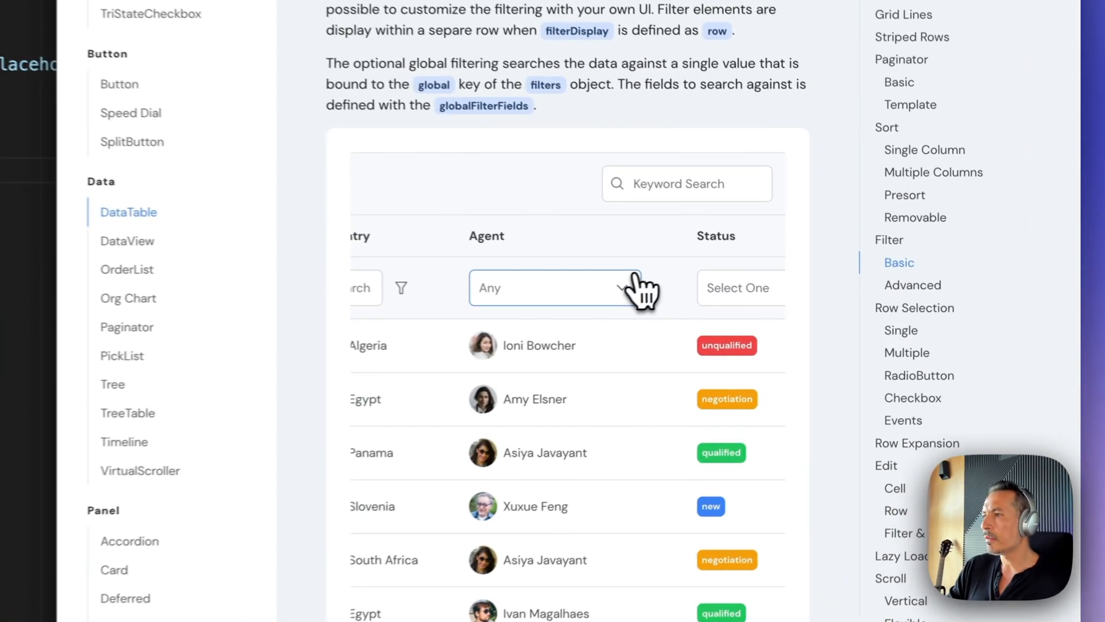
click(555, 288)
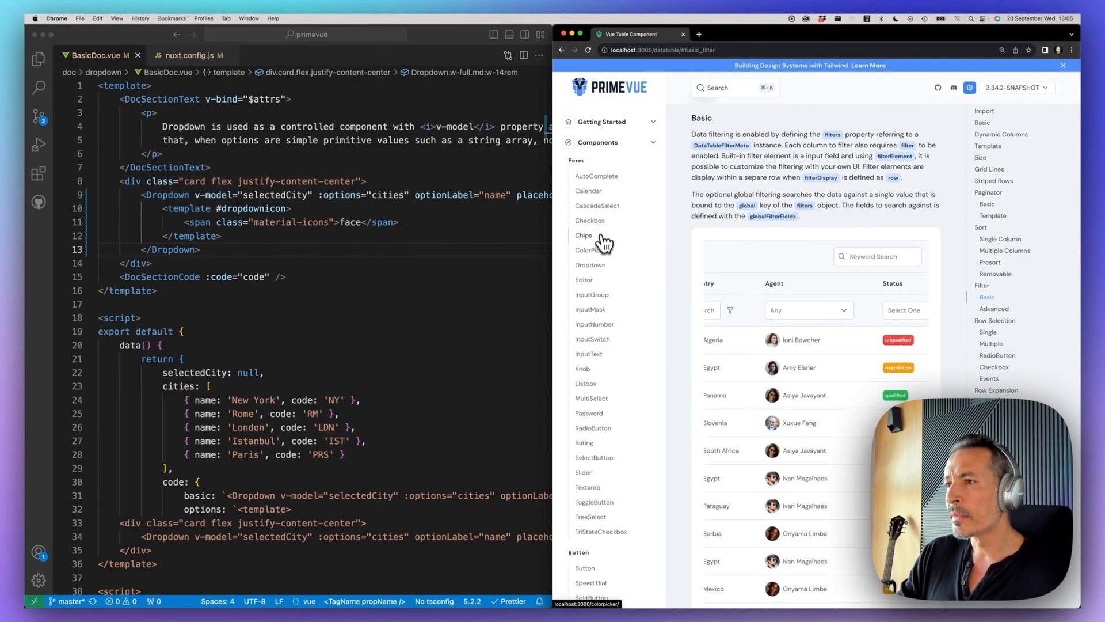
click(591, 265)
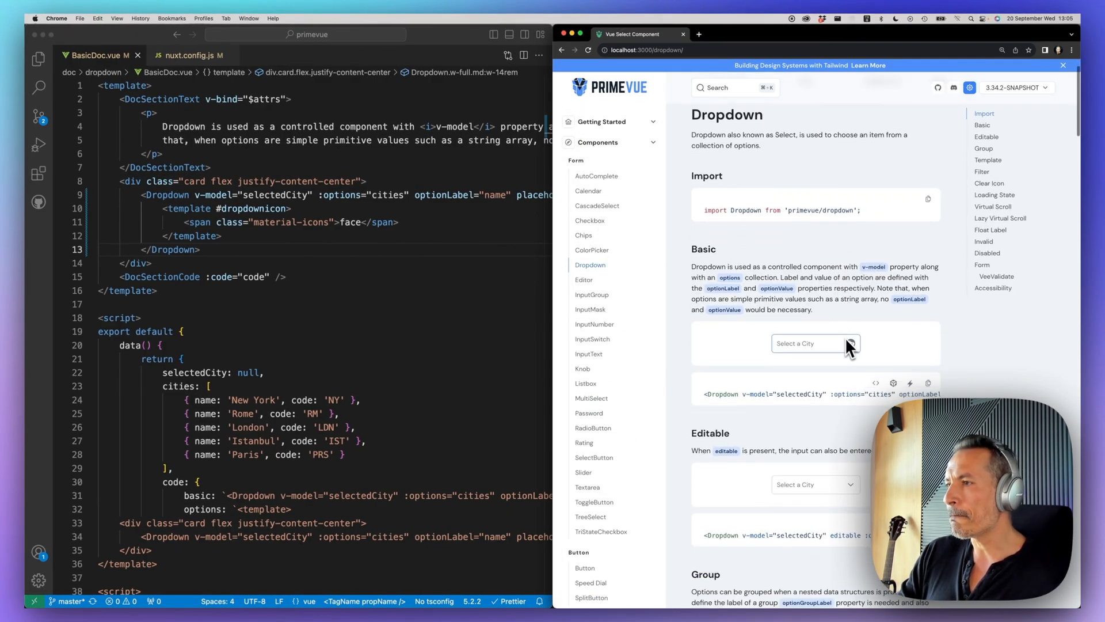
click(810, 343)
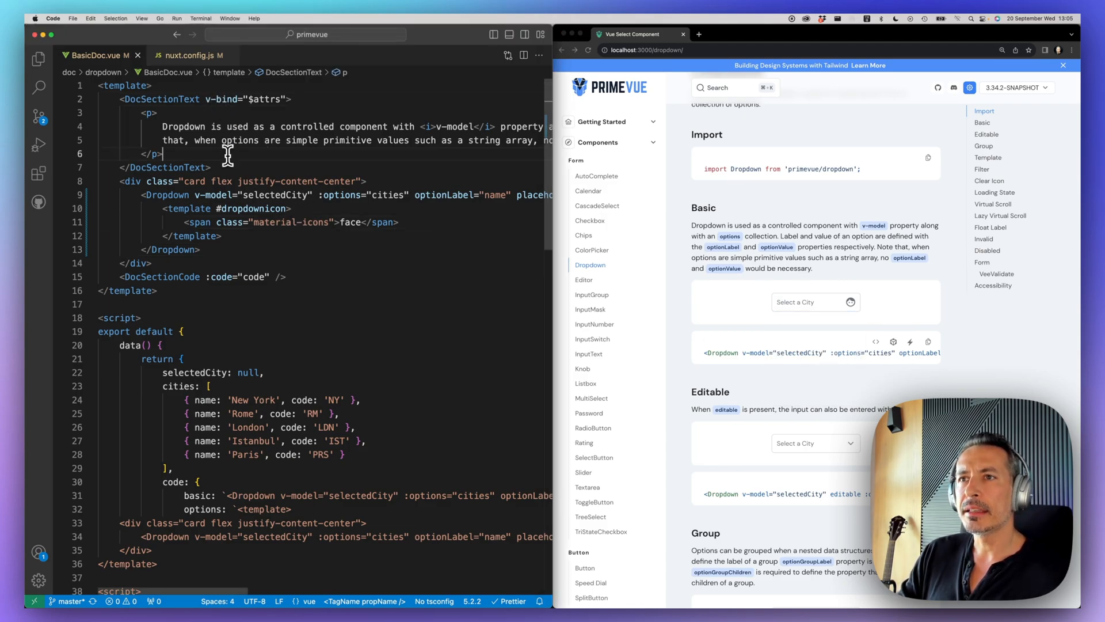
Step: Paste the chevron-down SVG into the slot and add a fill attribute
key(cmd+p)
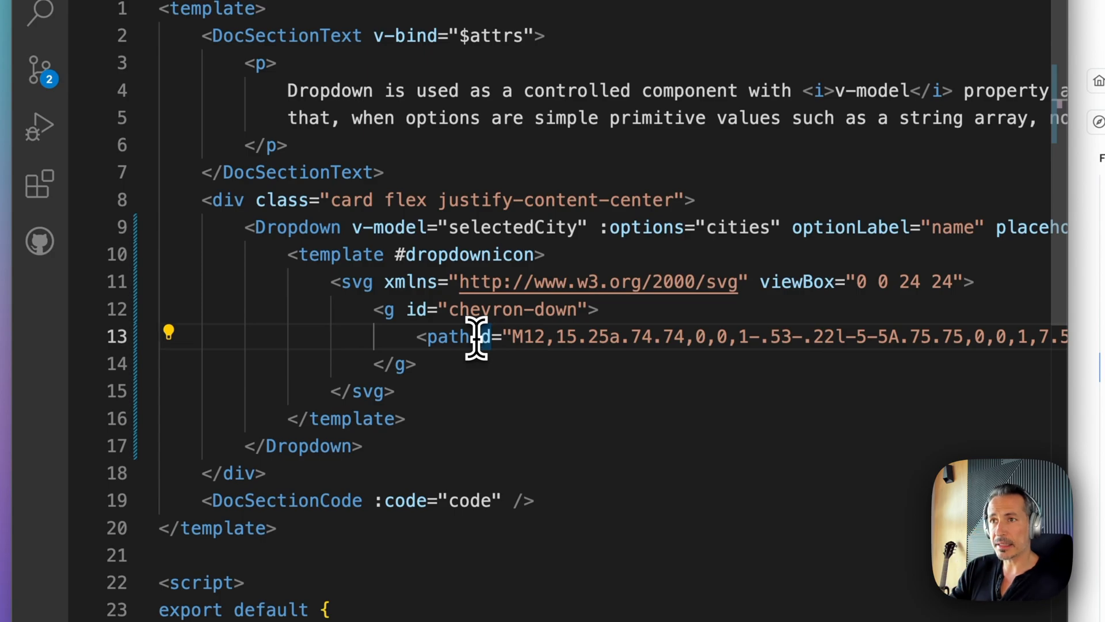
text(fill)
text(<span class="">)
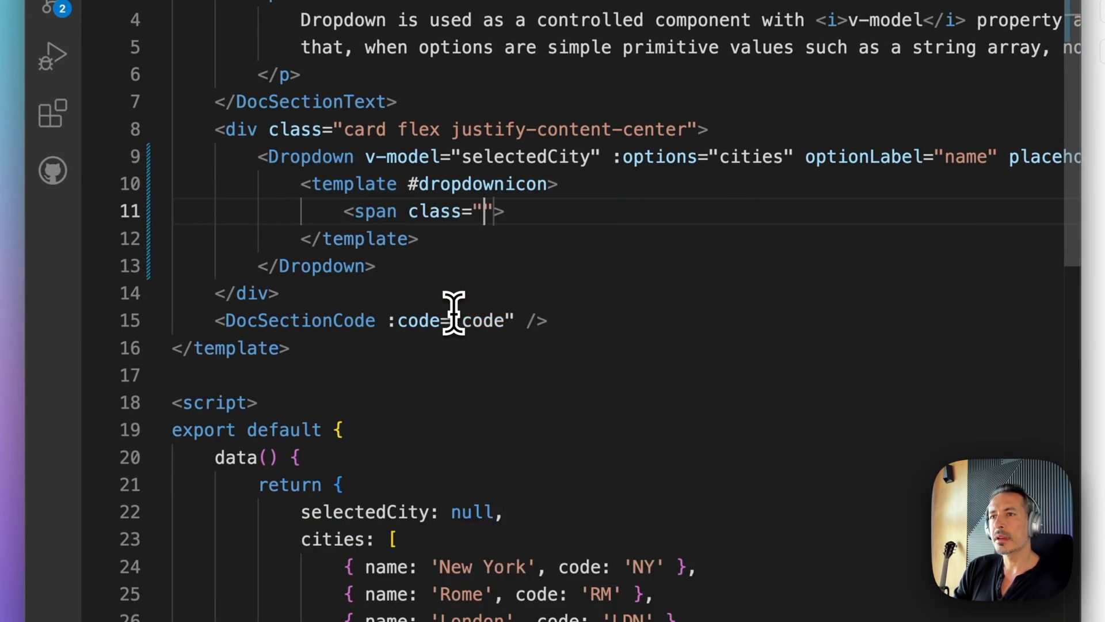
Step: Give the span class "pi pi-user" and check the Basic demo shows a user icon
text(pi pi)
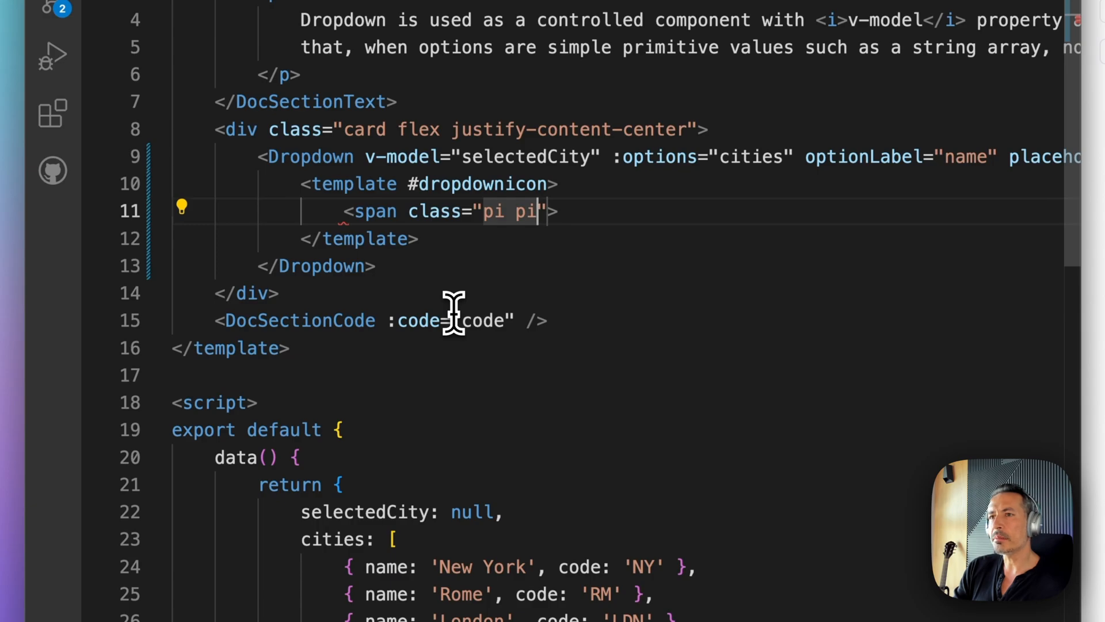
text(-user)
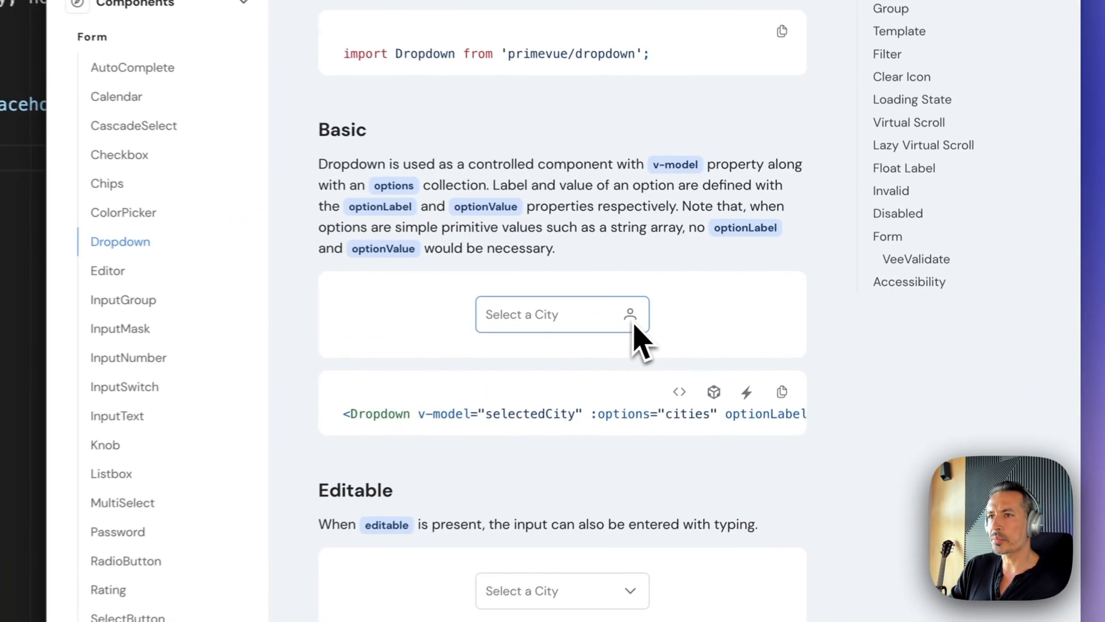
scroll(down, 3)
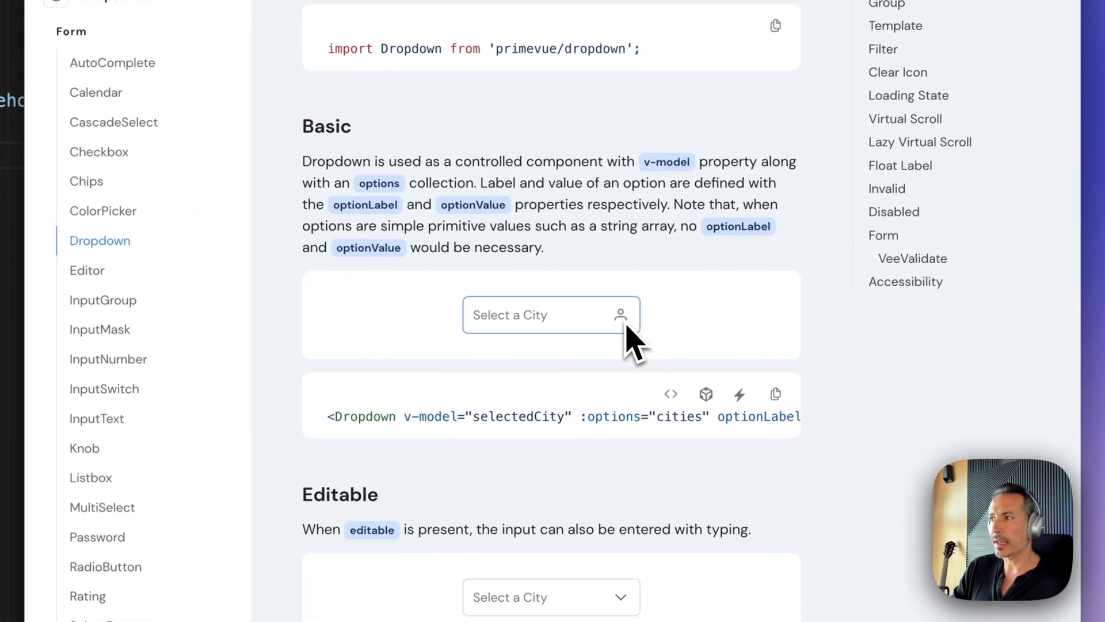